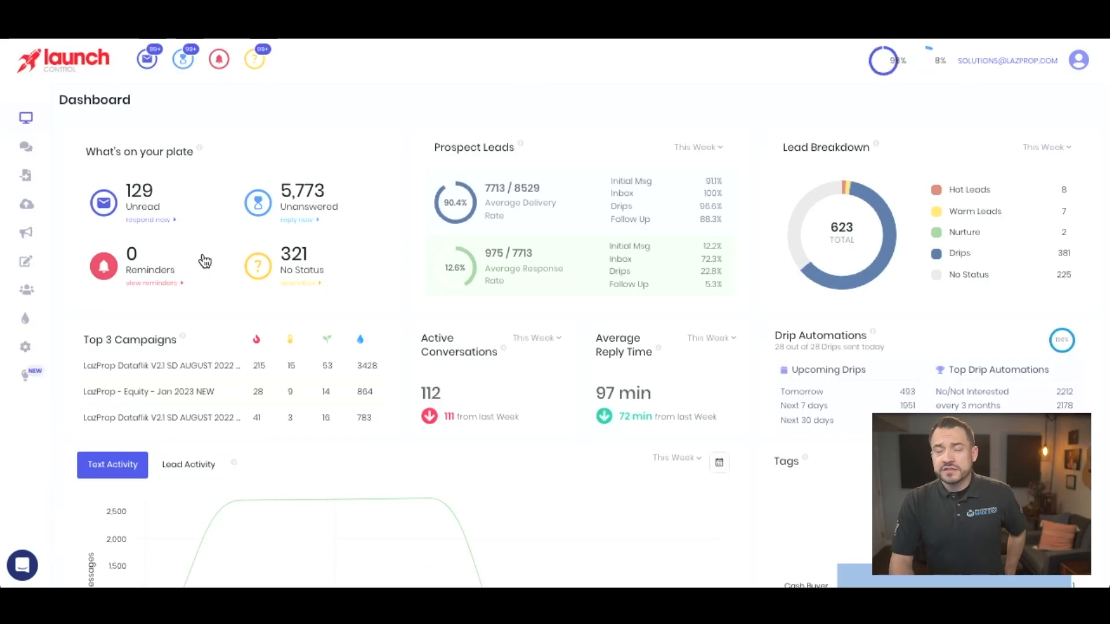
Bring up the Drip Automations section and browse its 14 existing automations.
{"action": "left_click", "coordinate": [26, 117]}
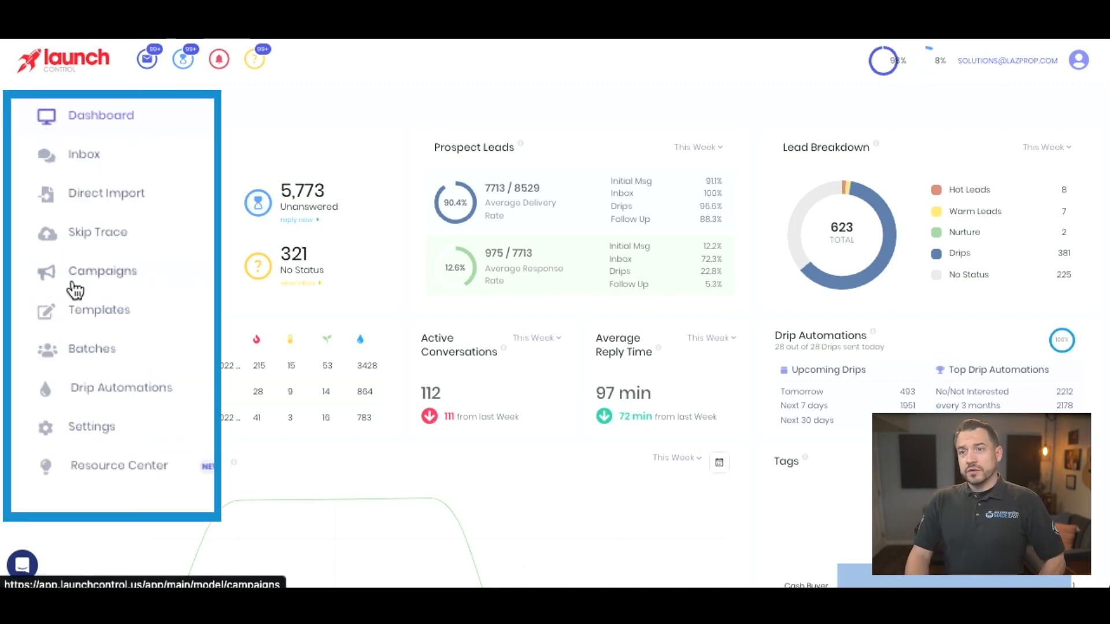
{"action": "left_click", "coordinate": [121, 387]}
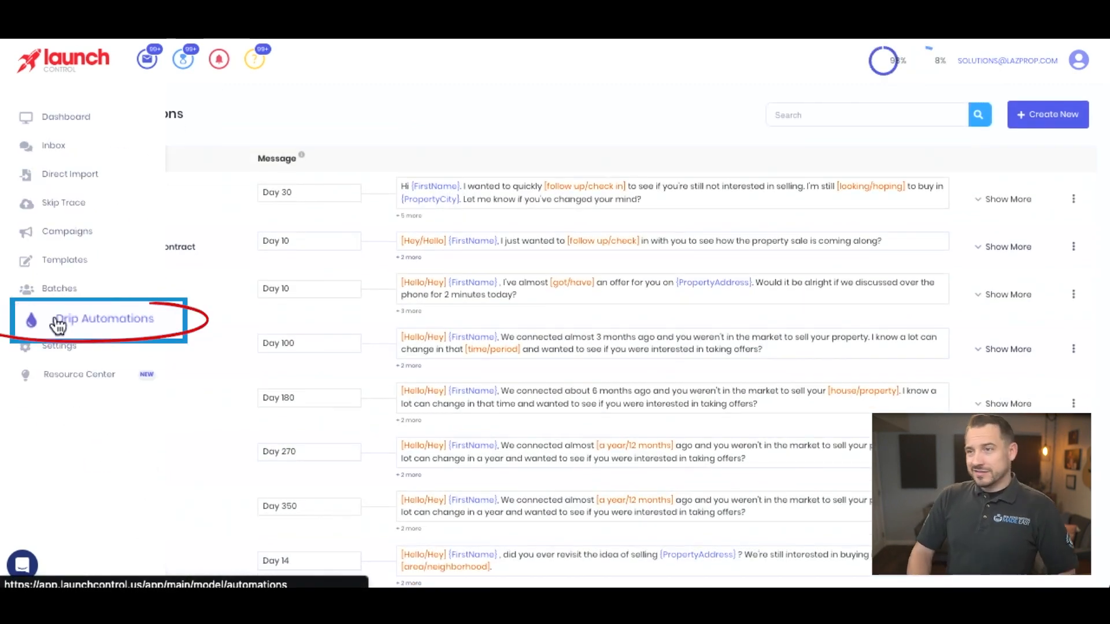
{"action": "left_click", "coordinate": [104, 318]}
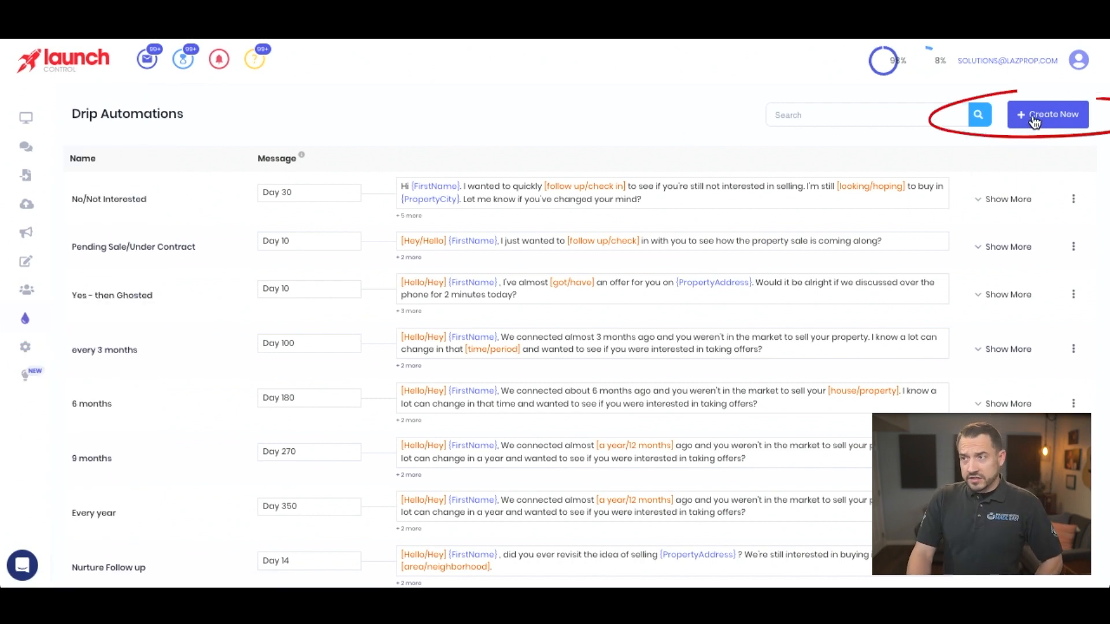
{"action": "scroll", "scroll_direction": "down", "scroll_amount": 3}
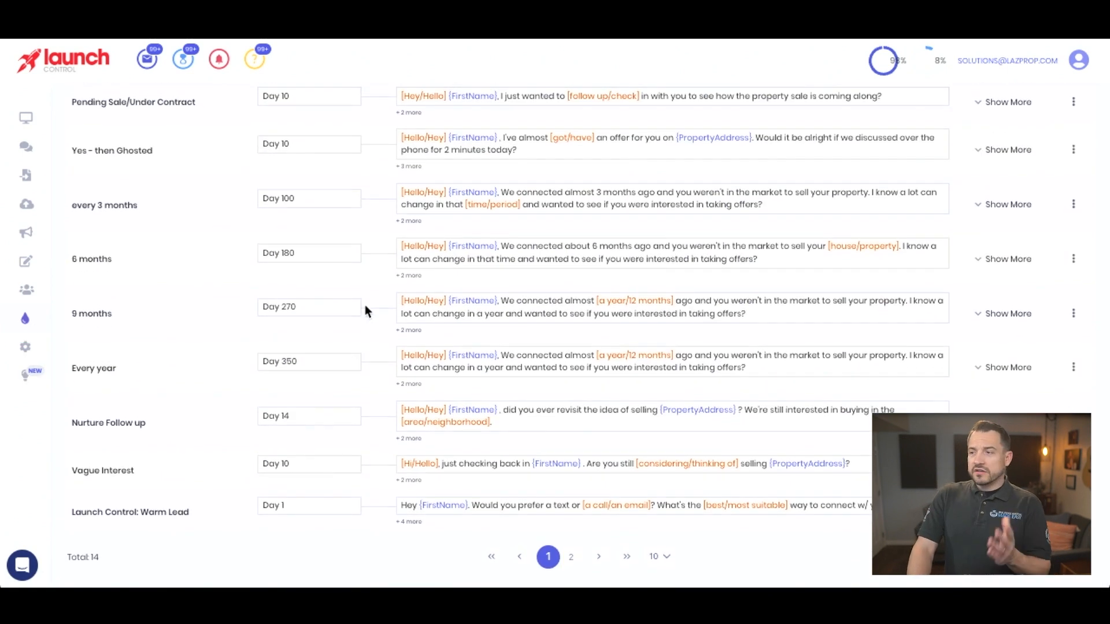
{"action": "scroll", "scroll_direction": "up", "scroll_amount": 3}
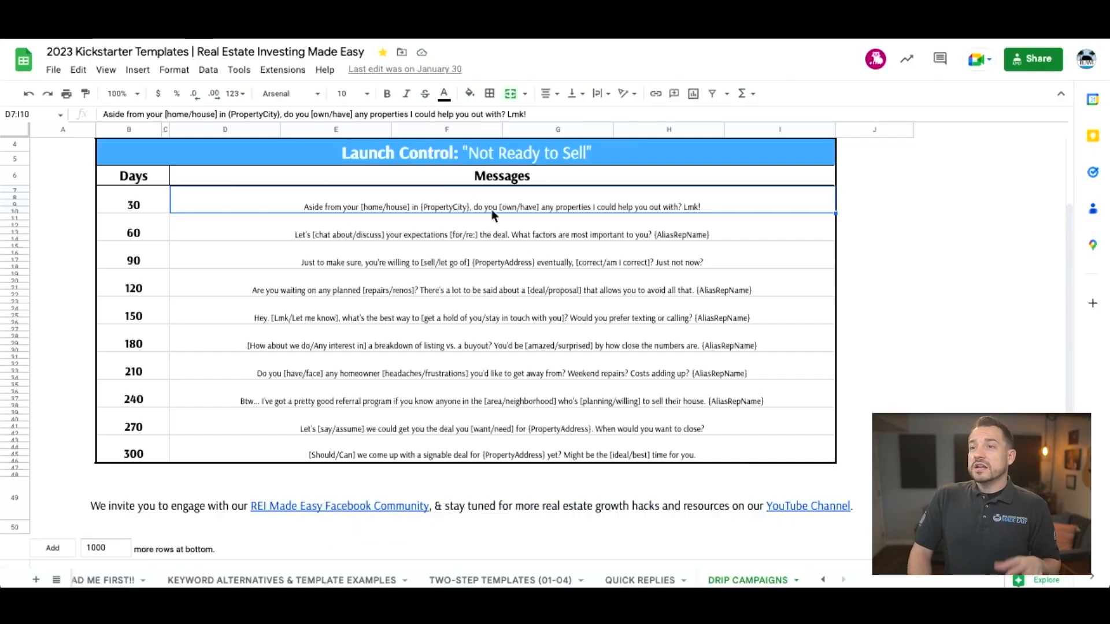
Copy the Day 30 message cell from the Not Ready to Sell templates.
{"action": "left_click", "coordinate": [133, 205]}
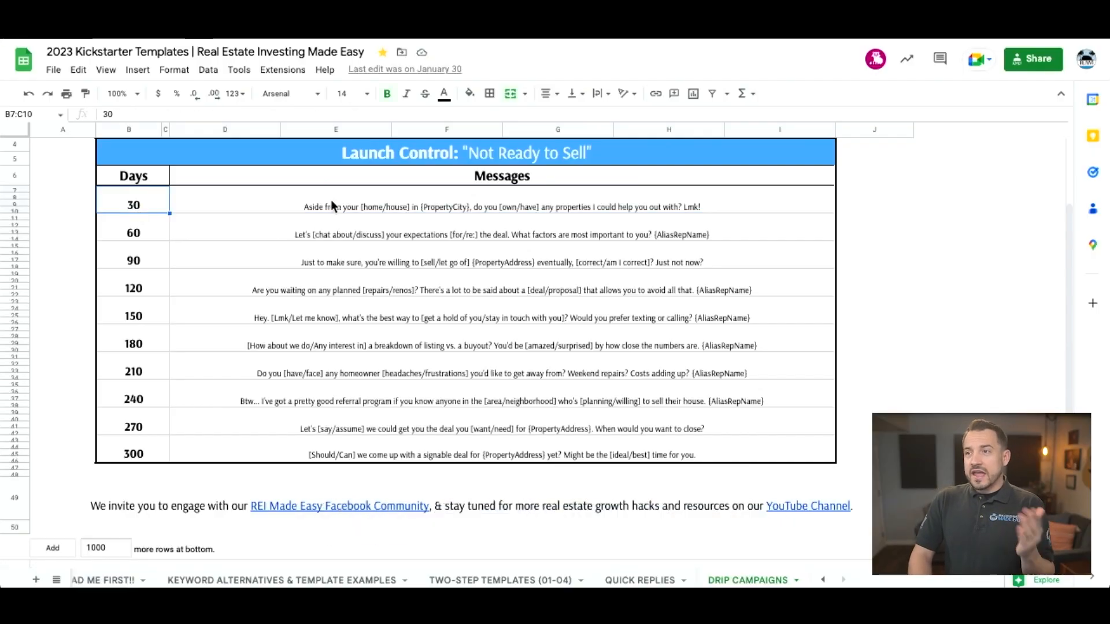
{"action": "left_click", "coordinate": [501, 207]}
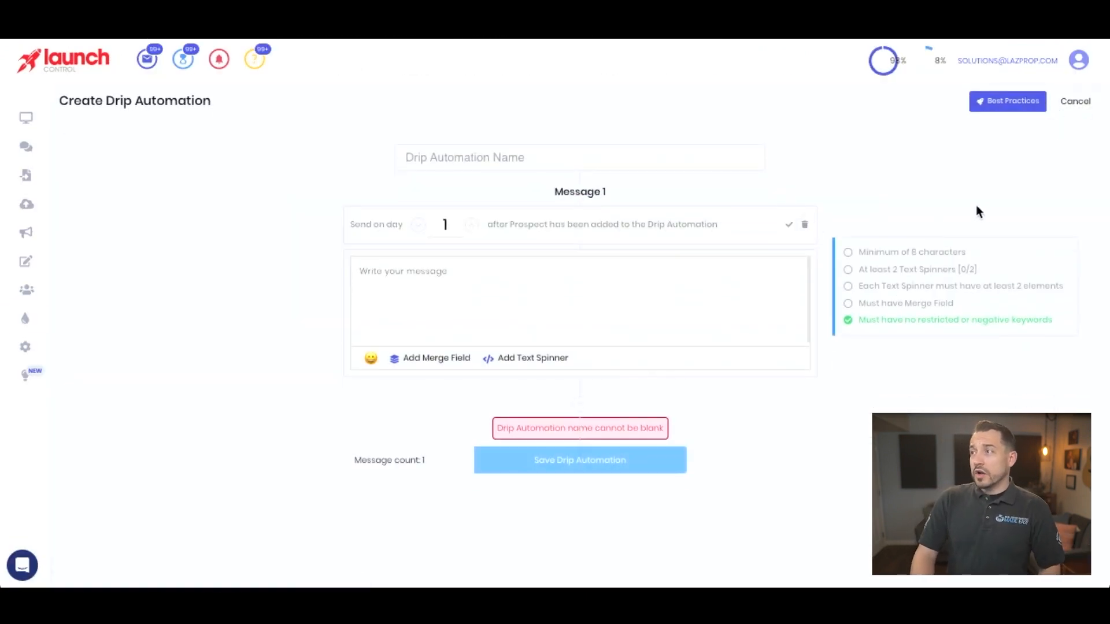
{"action": "mouse_move", "coordinate": [1008, 226]}
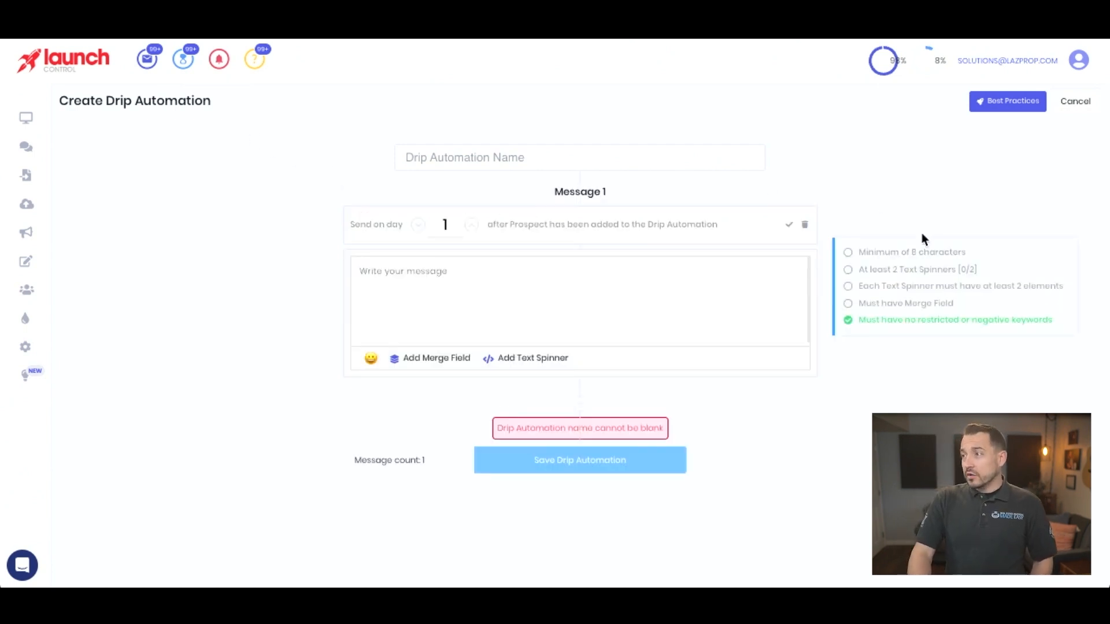
{"action": "mouse_move", "coordinate": [778, 262]}
{"action": "type", "text": "2"}
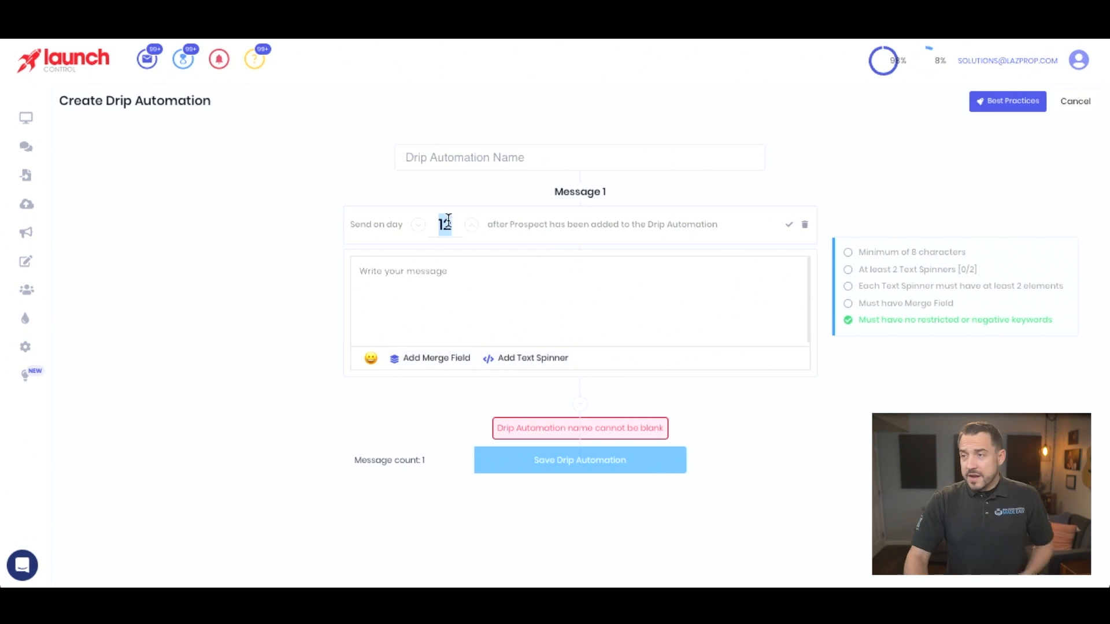
Raise Message 1's send day to 30 in the new drip automation.
{"action": "left_click", "coordinate": [471, 224]}
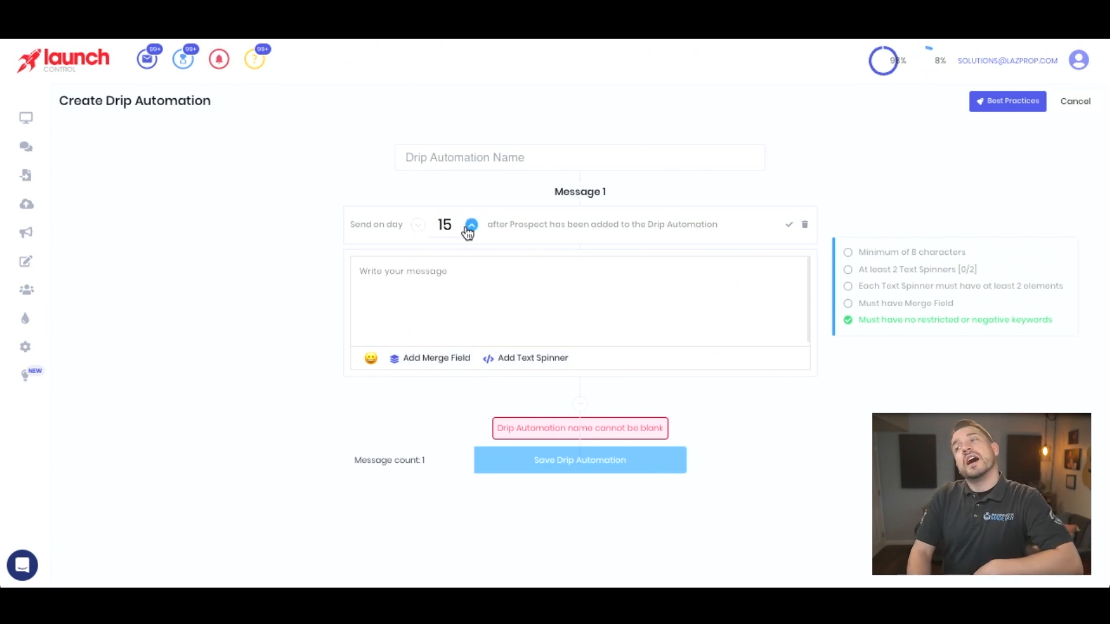
{"action": "left_click", "coordinate": [471, 224]}
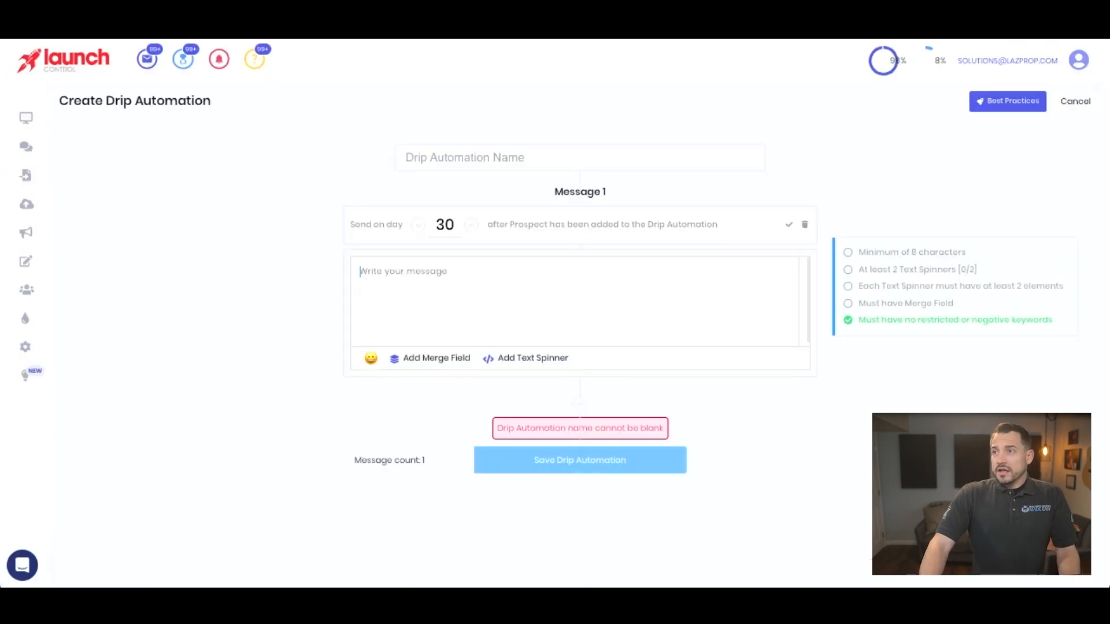
Paste the day-30 template, name the automation '30 / 60 / 90 Day', and add Message 2.
{"action": "type", "text": "Aside from your [home/house] in [PropertyCity], do you [own/have] any properties I could help you out with? Lmk!"}
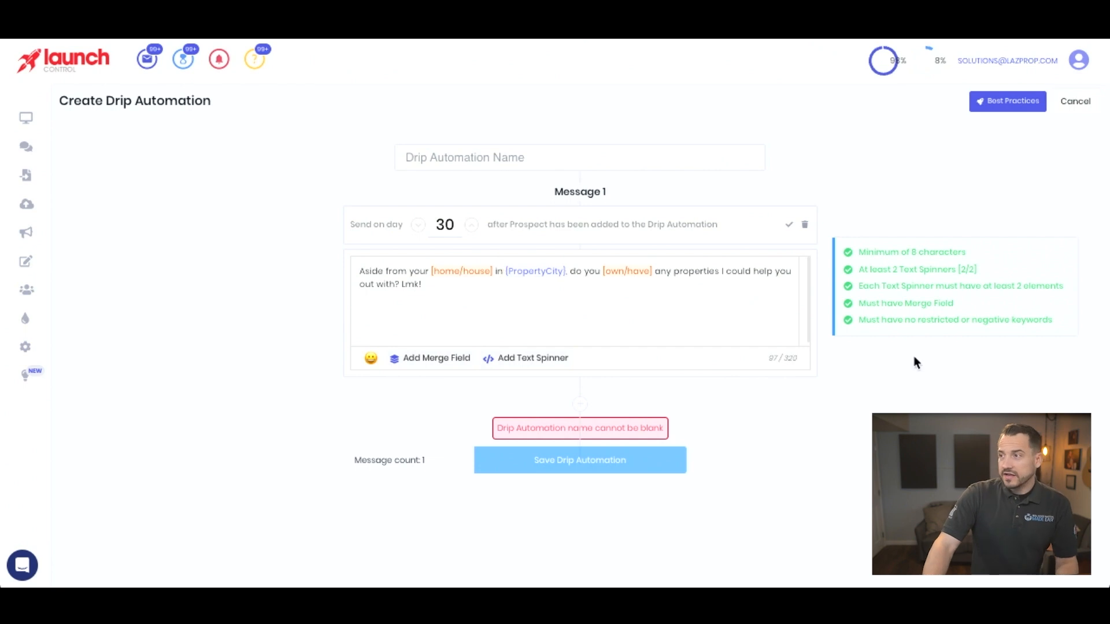
{"action": "left_click", "coordinate": [789, 225]}
{"action": "type", "text": "30 / 60 / 90 Day"}
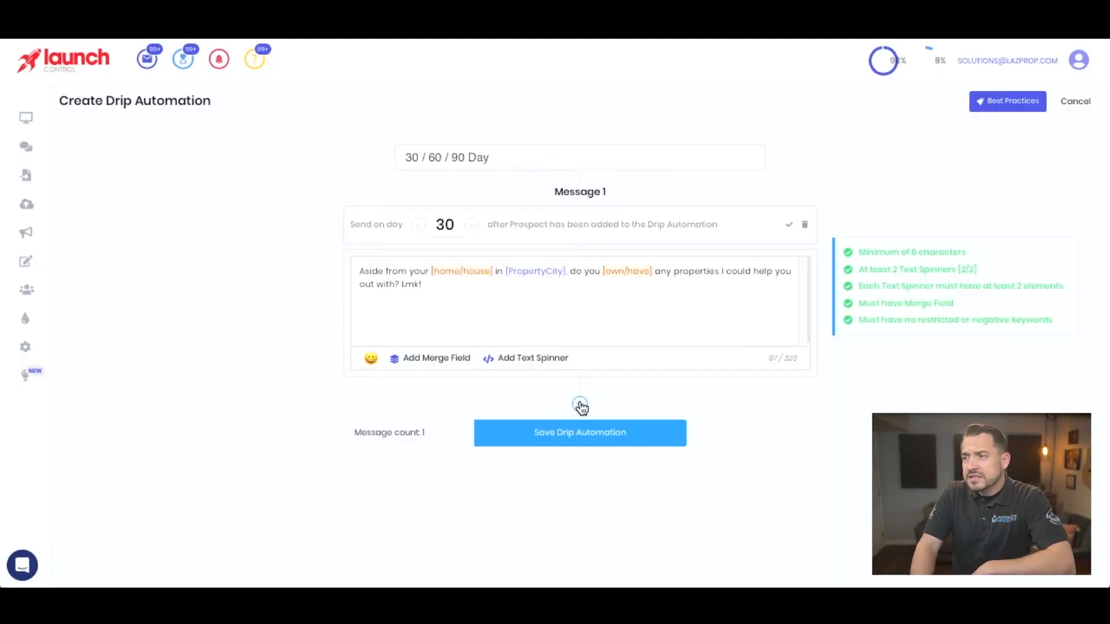
{"action": "left_click", "coordinate": [580, 406]}
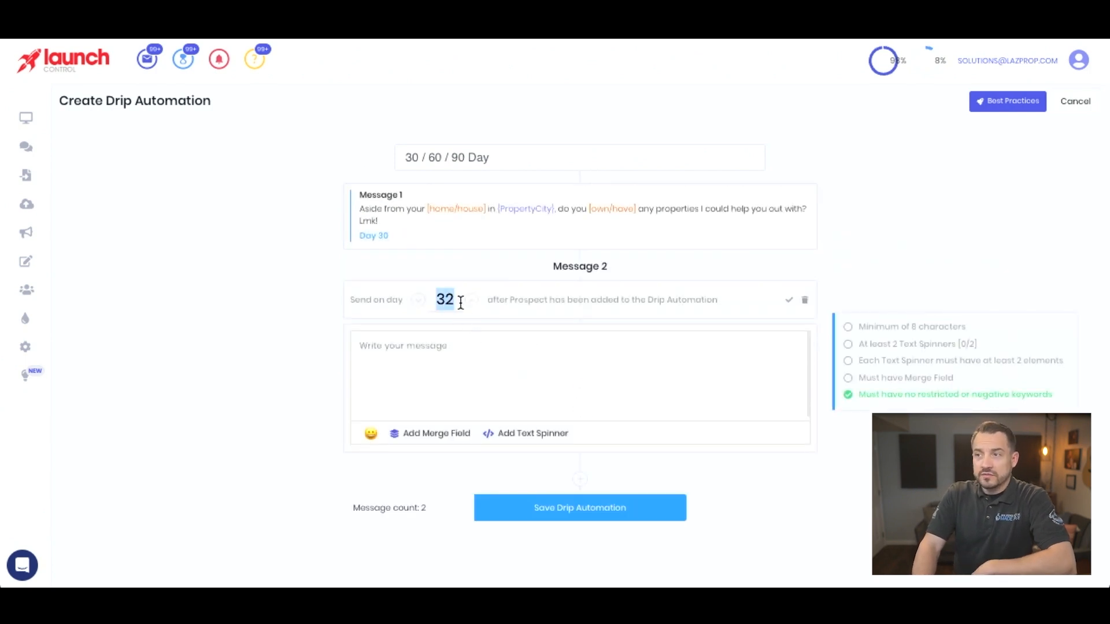
Raise Message 2's send day from 32 toward 60.
{"action": "left_click", "coordinate": [445, 299]}
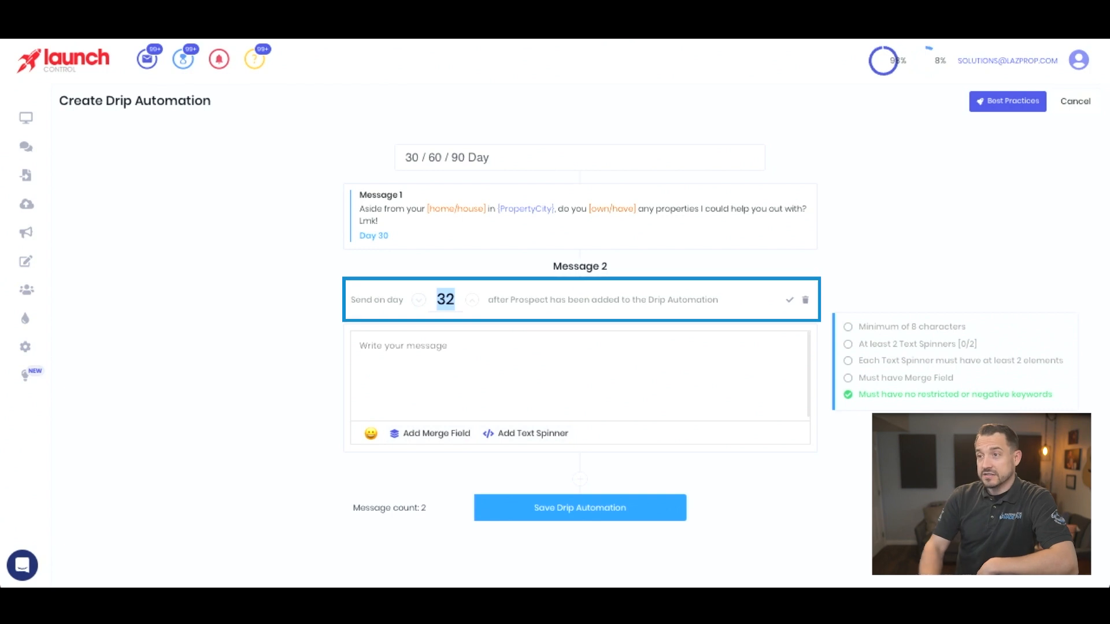
{"action": "left_click", "coordinate": [473, 299]}
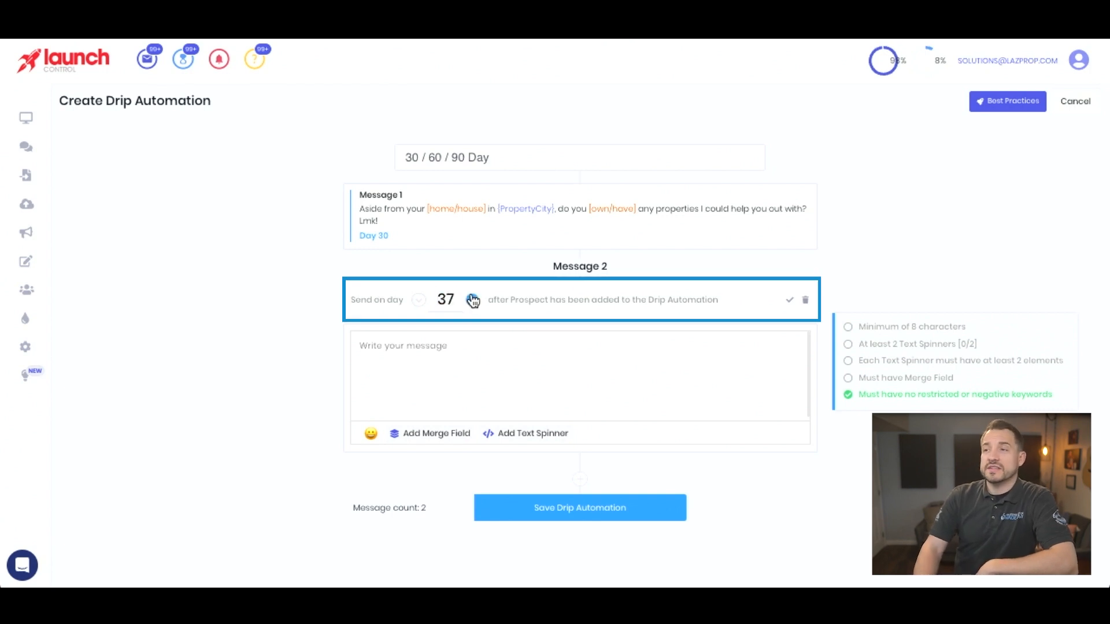
{"action": "left_click", "coordinate": [473, 300]}
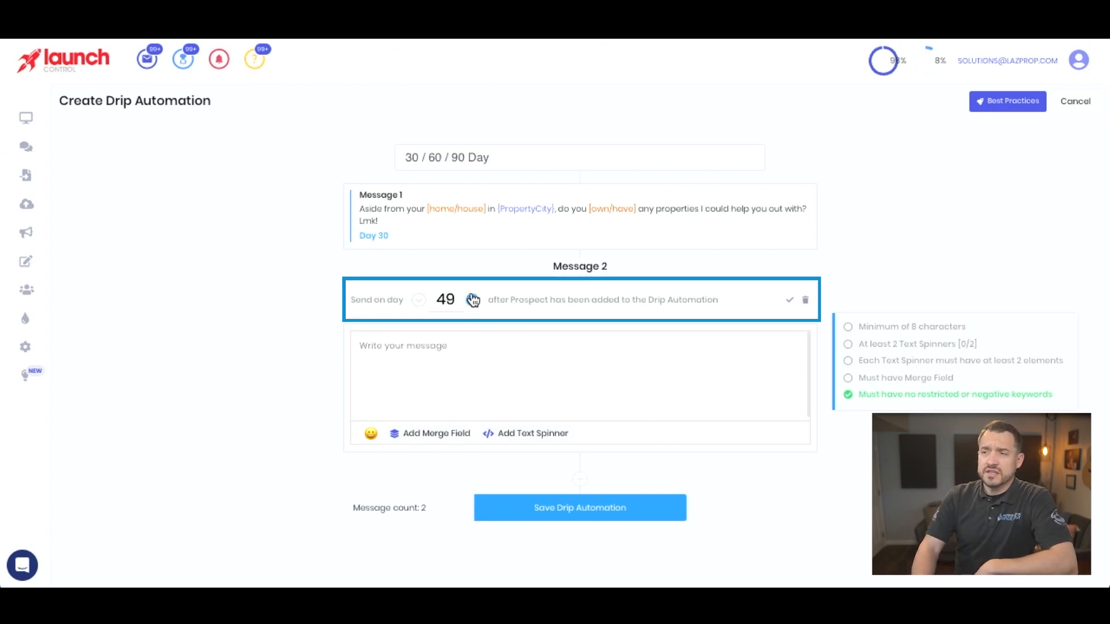
{"action": "left_click", "coordinate": [473, 296]}
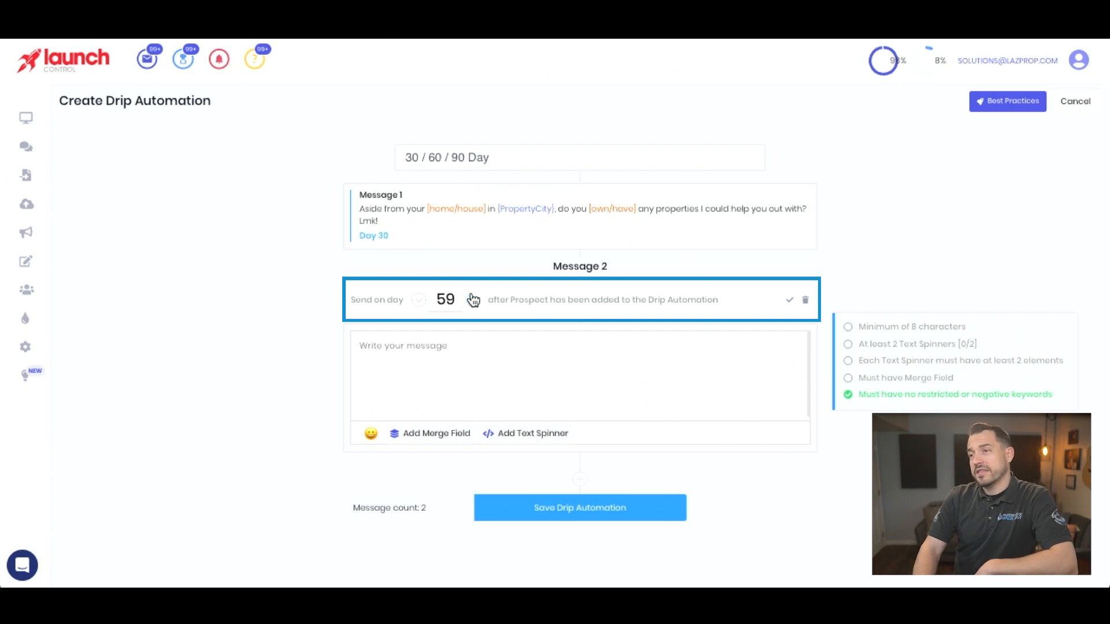
{"action": "left_click", "coordinate": [473, 300]}
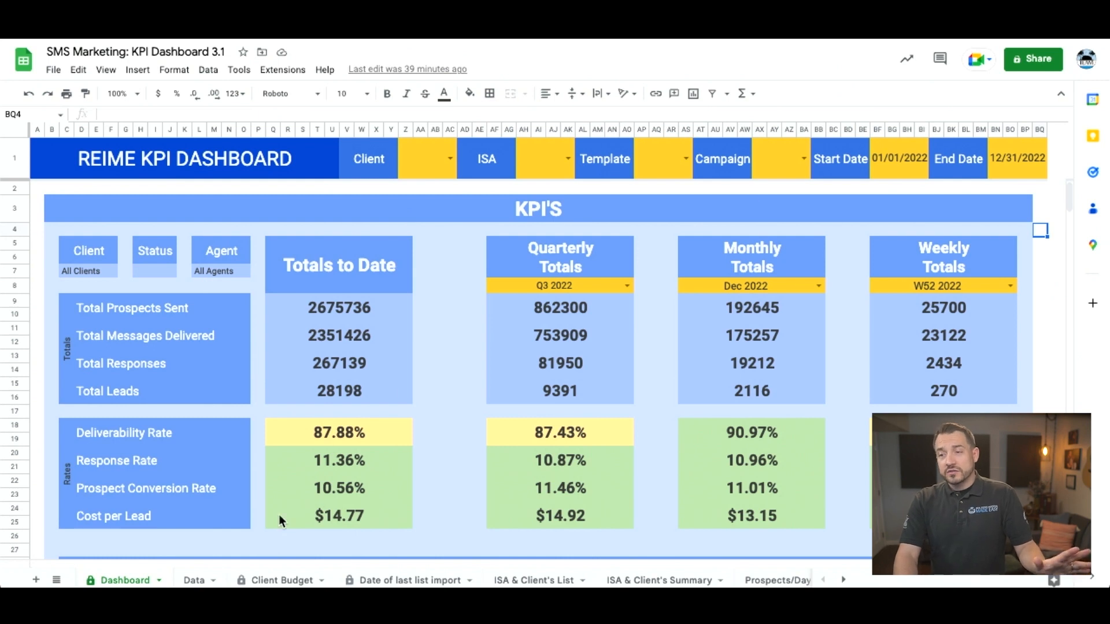
Scroll the KPI Dashboard through Week 52 daily analysis and weekly and monthly charts.
{"action": "scroll", "scroll_direction": "down", "scroll_amount": 3}
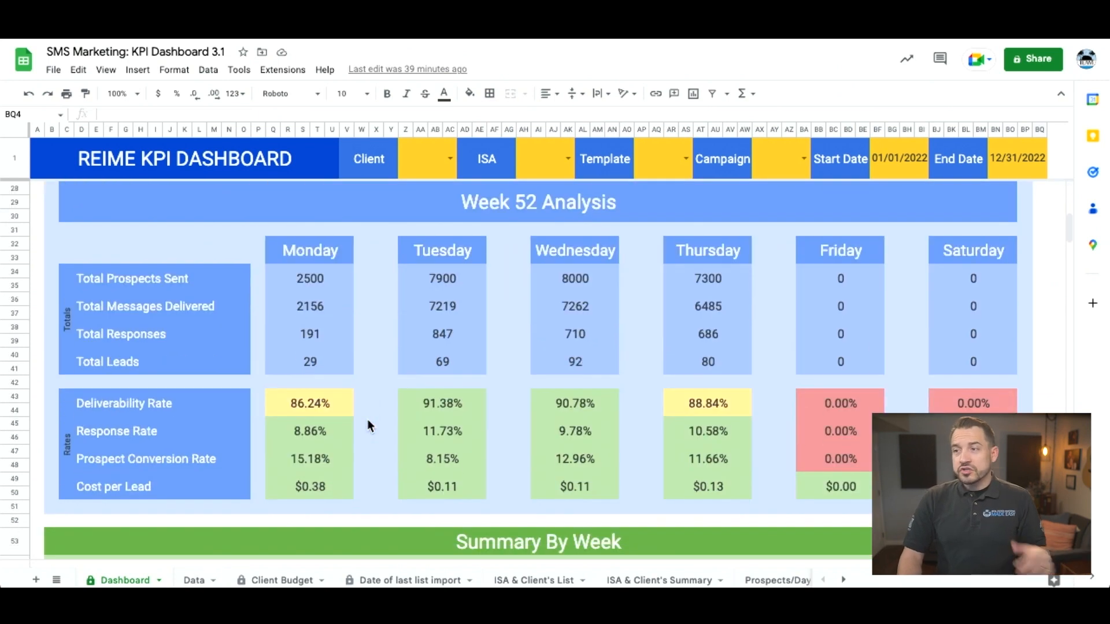
{"action": "scroll", "scroll_direction": "down", "scroll_amount": 3}
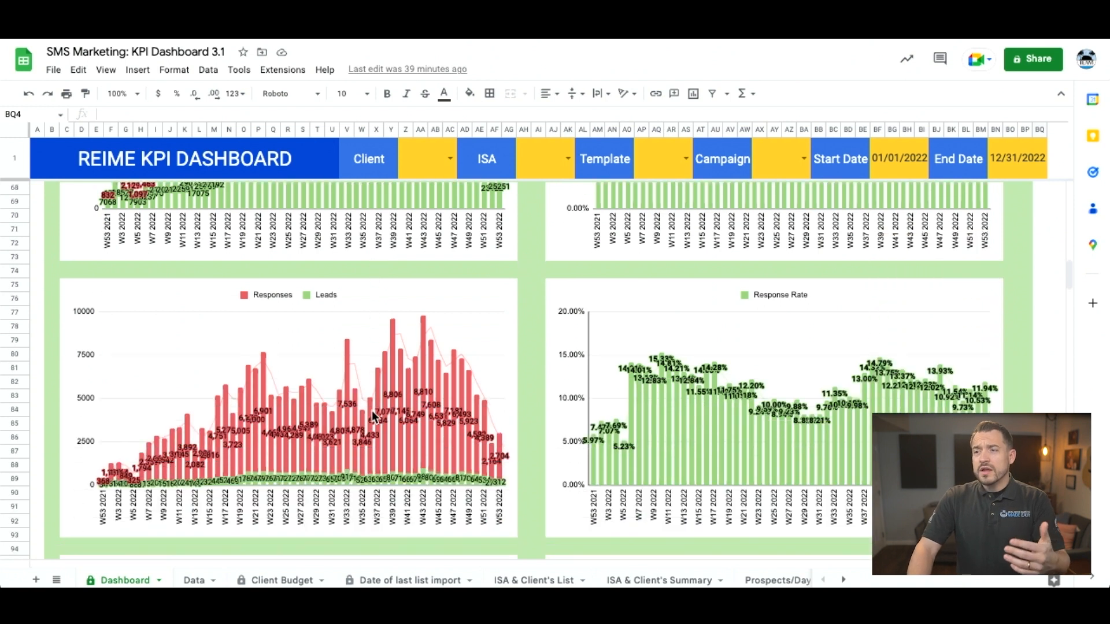
{"action": "scroll", "scroll_direction": "down", "scroll_amount": 3}
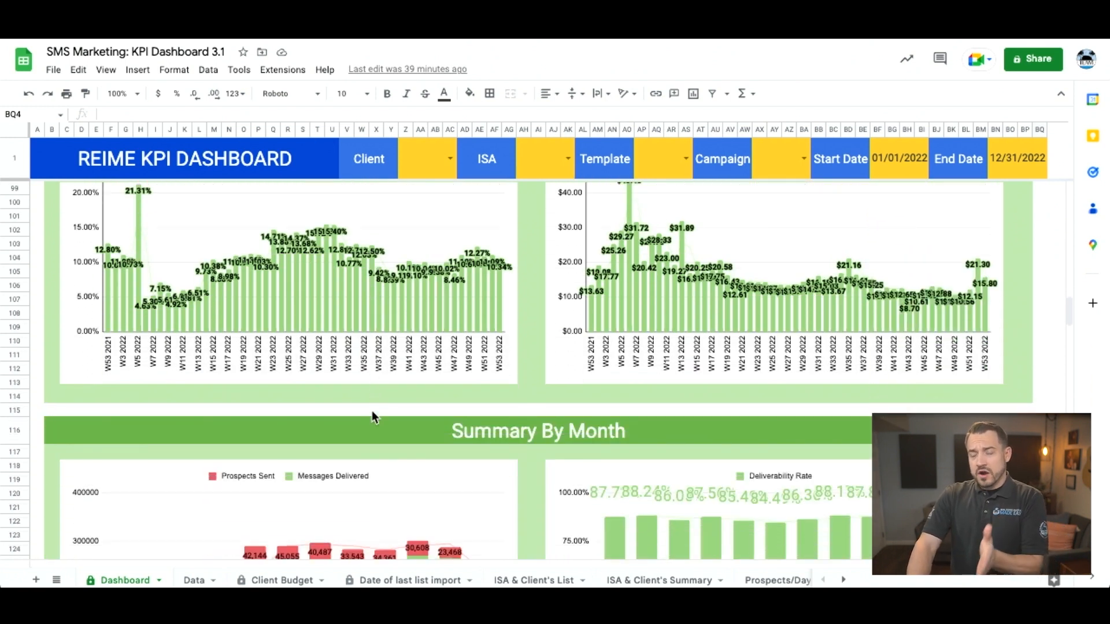
{"action": "scroll", "scroll_direction": "down", "scroll_amount": 3}
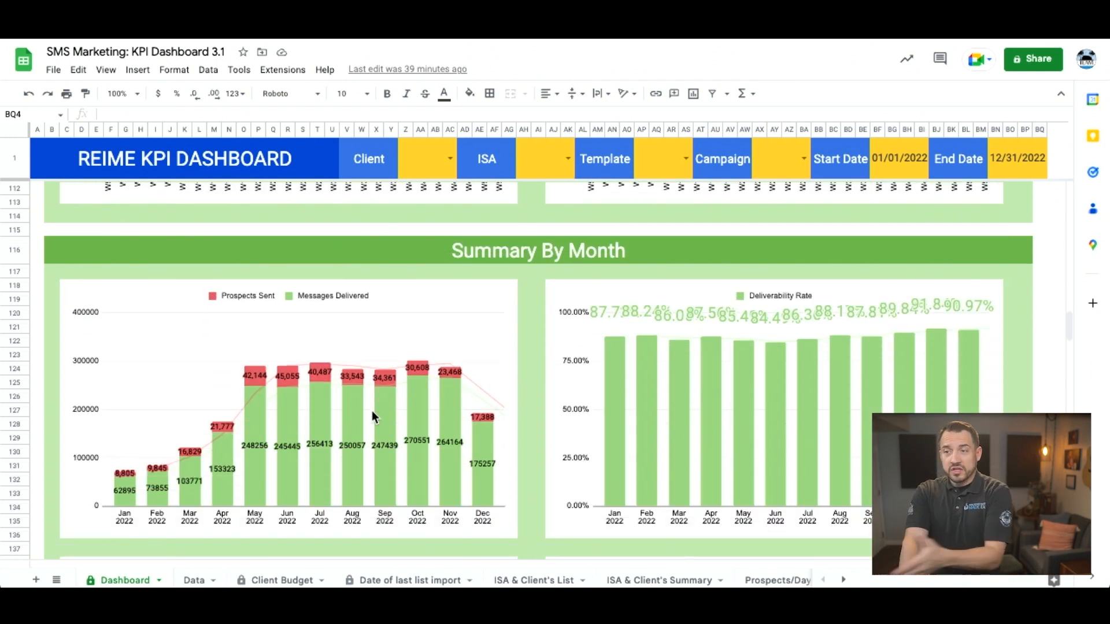
{"action": "scroll", "scroll_direction": "up", "scroll_amount": 3}
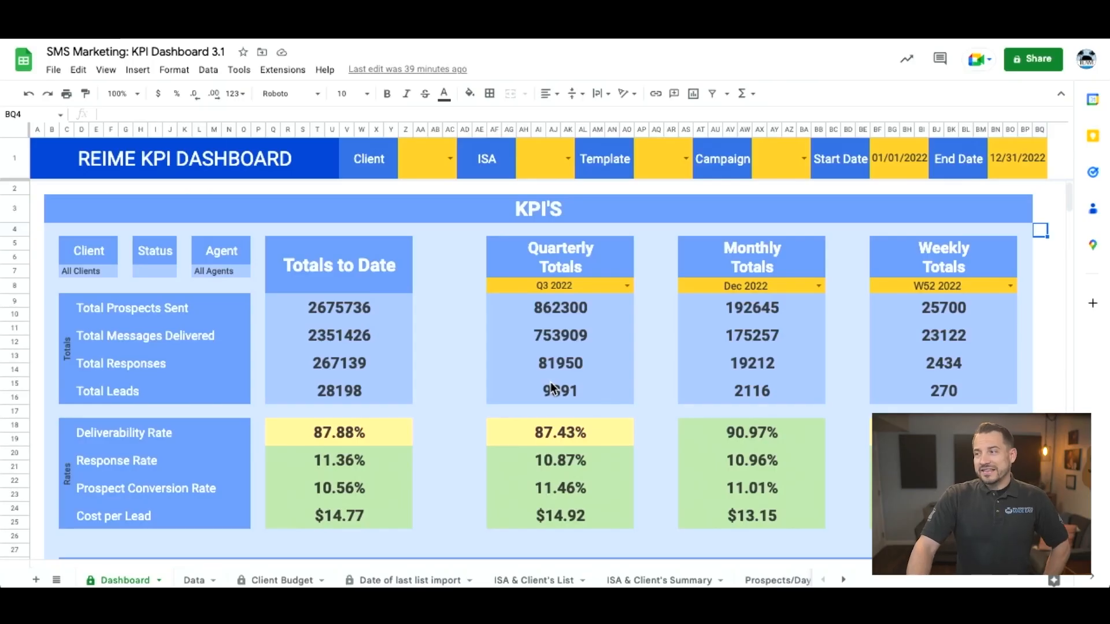
{"action": "scroll", "scroll_direction": "down", "scroll_amount": 3}
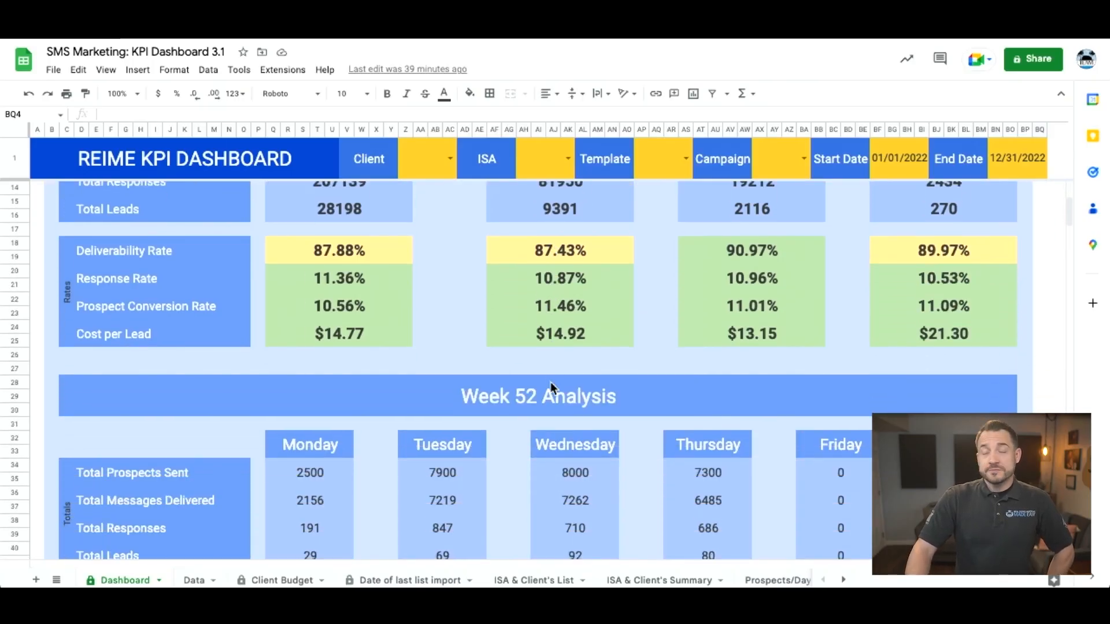
{"action": "scroll", "scroll_direction": "down", "scroll_amount": 3}
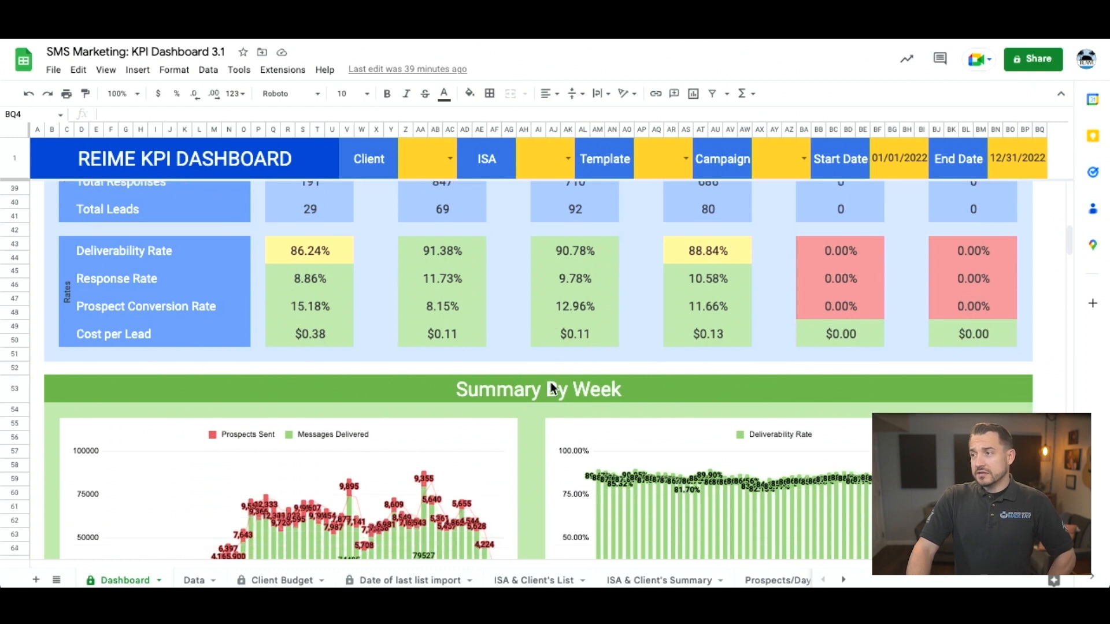